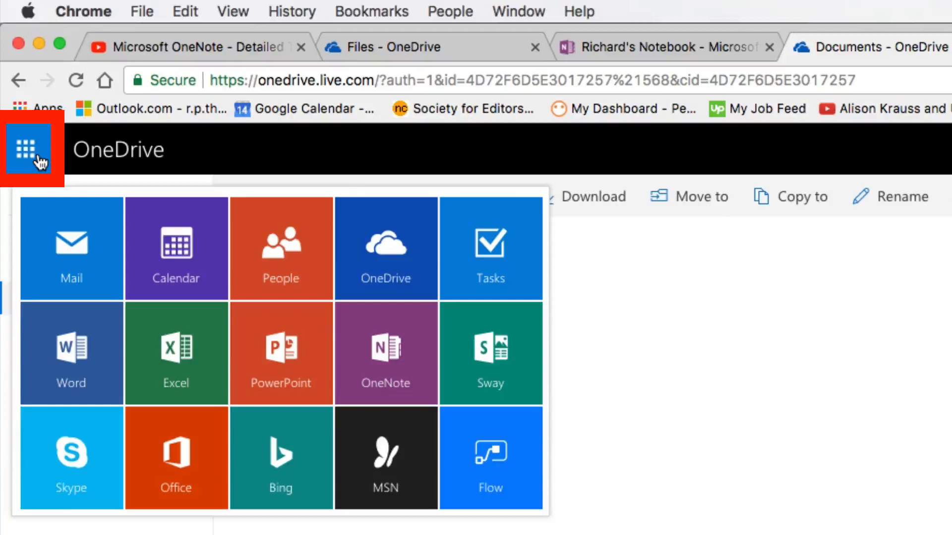
pyautogui.moveTo(384, 352)
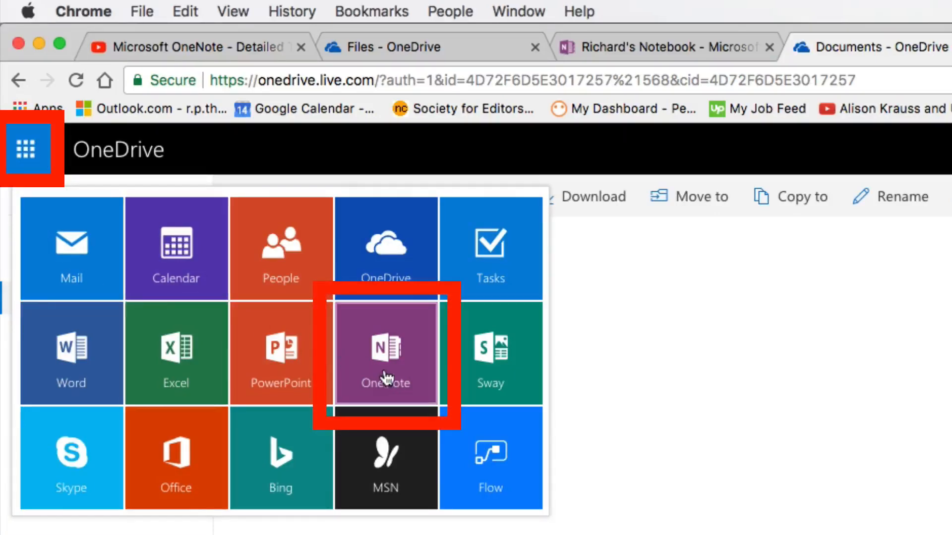
# - Launch OneNote Online from the OneDrive app launcher
pyautogui.click(384, 353)
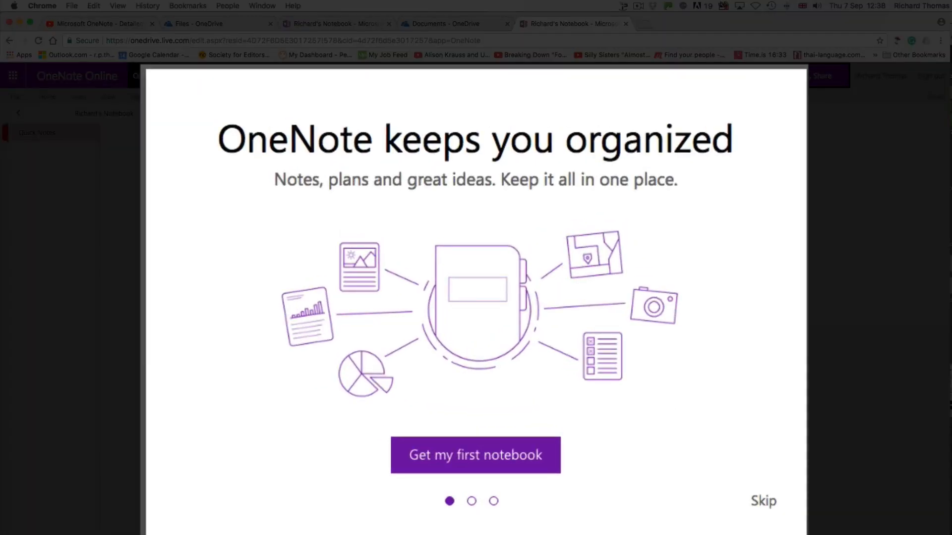
# - Start the first notebook and choose the Work notebook type
pyautogui.click(475, 455)
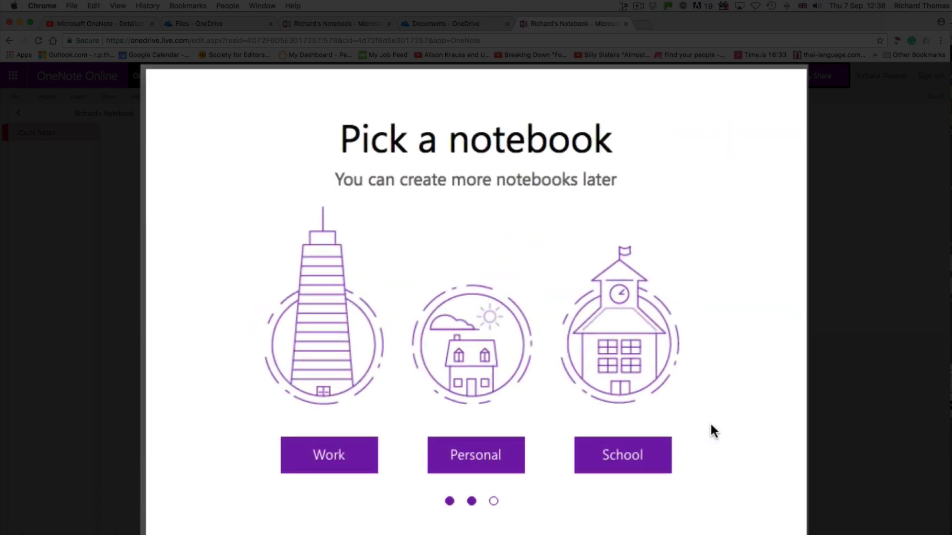
pyautogui.moveTo(397, 470)
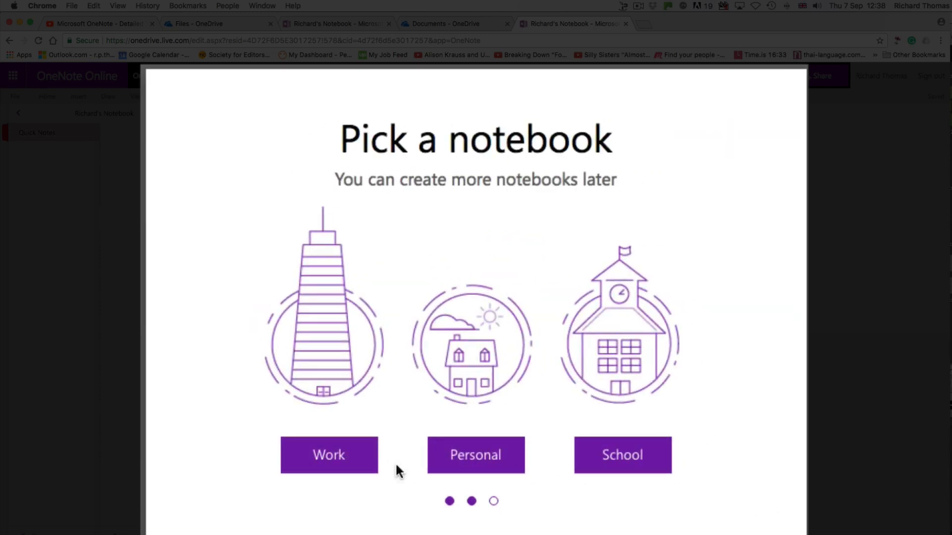
pyautogui.moveTo(321, 464)
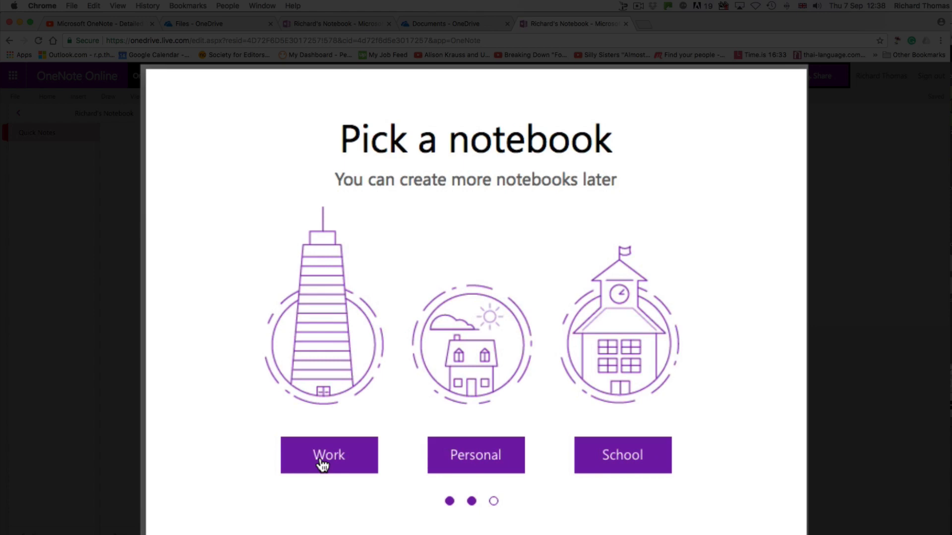
pyautogui.click(329, 455)
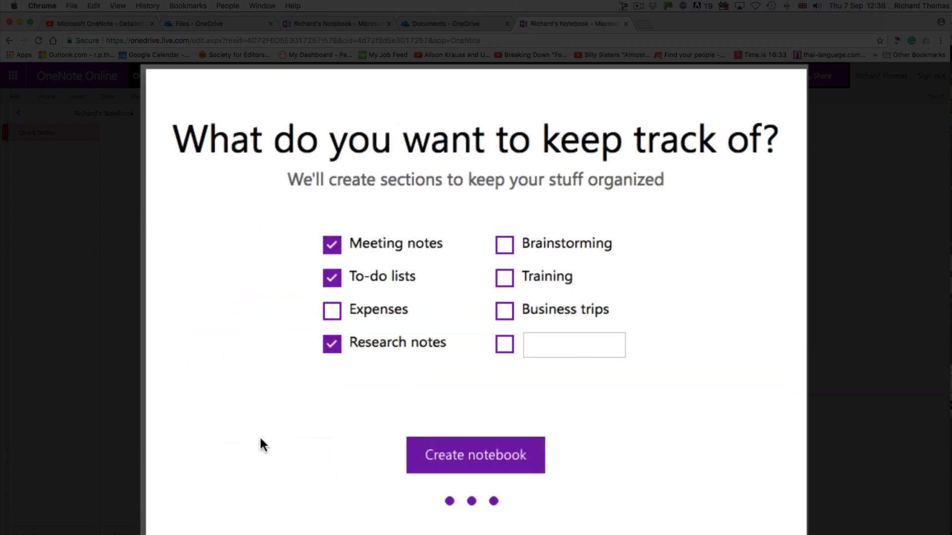
# - Tick all suggested sections, add a custom Development section, and create the notebook
pyautogui.click(331, 310)
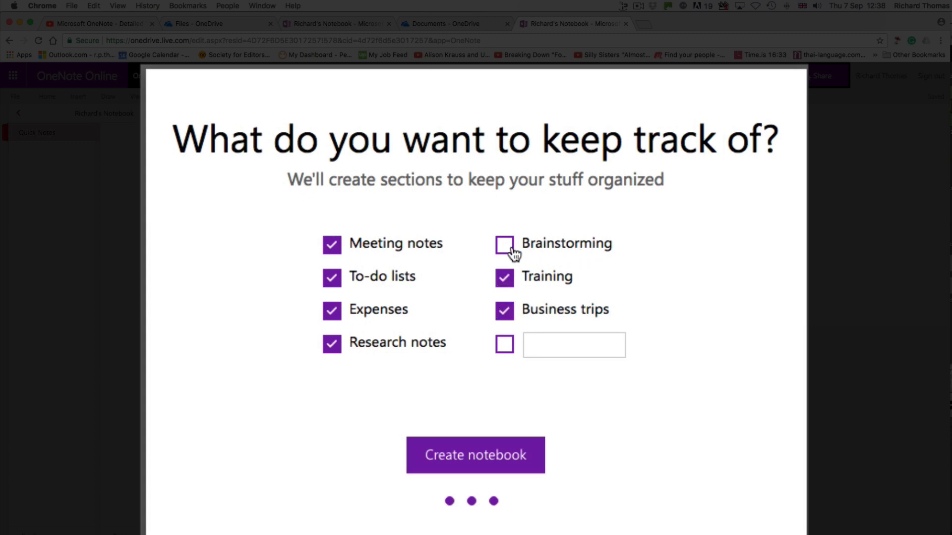
pyautogui.click(504, 244)
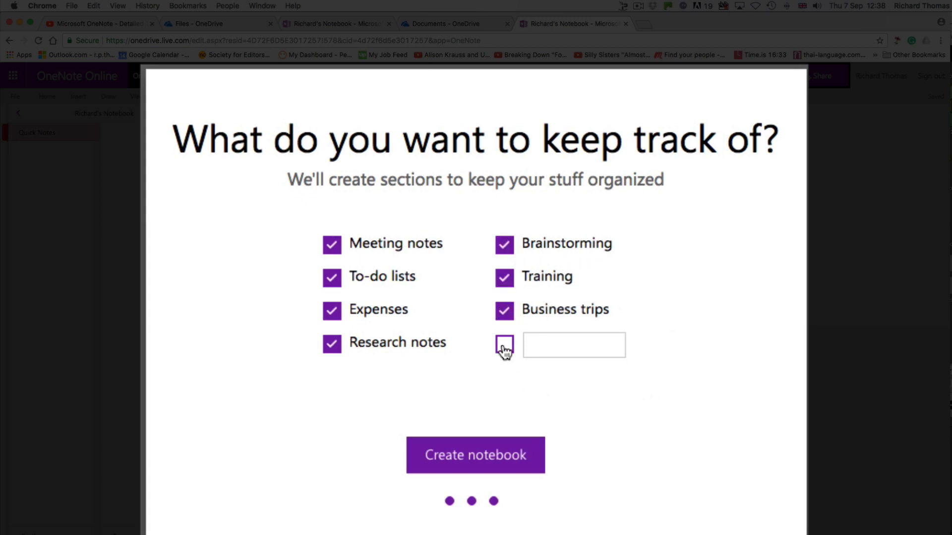
pyautogui.write('Devel')
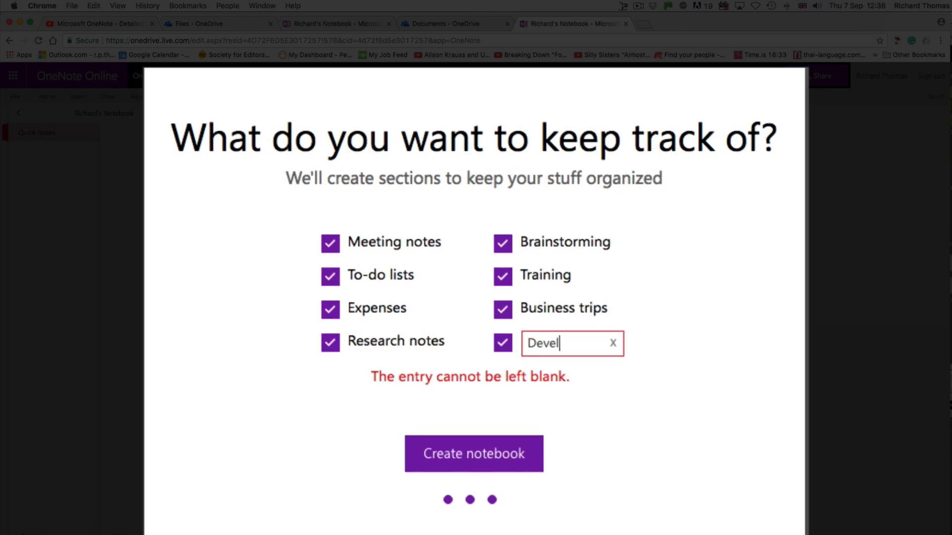
pyautogui.write('opment')
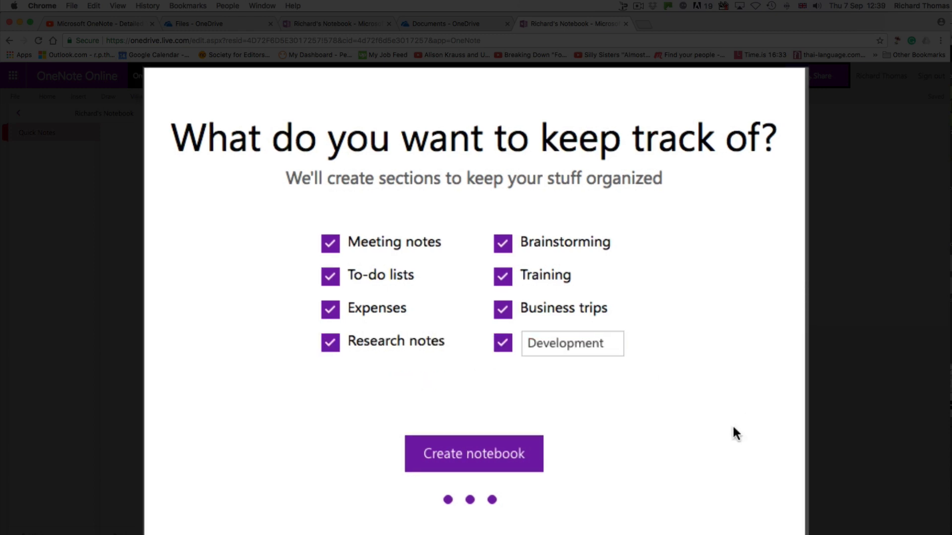
pyautogui.click(474, 453)
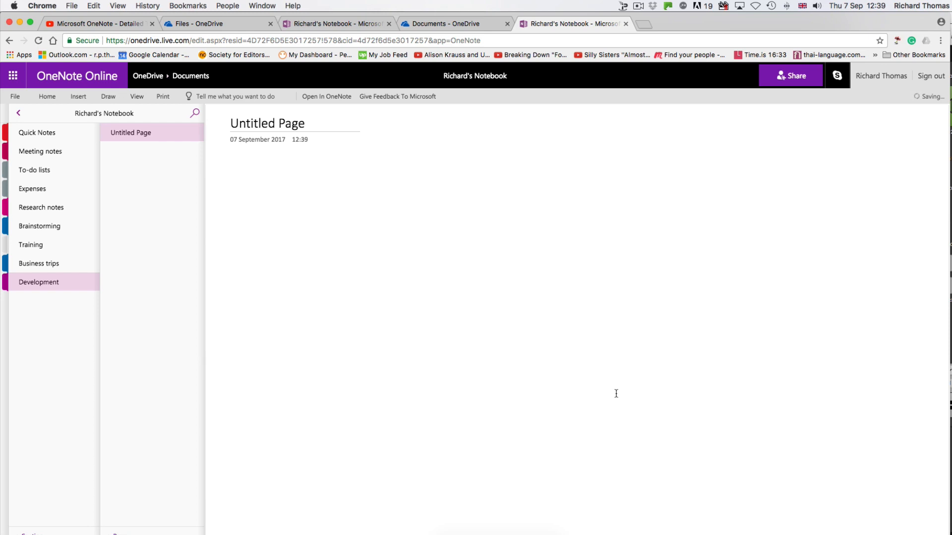
pyautogui.moveTo(18, 115)
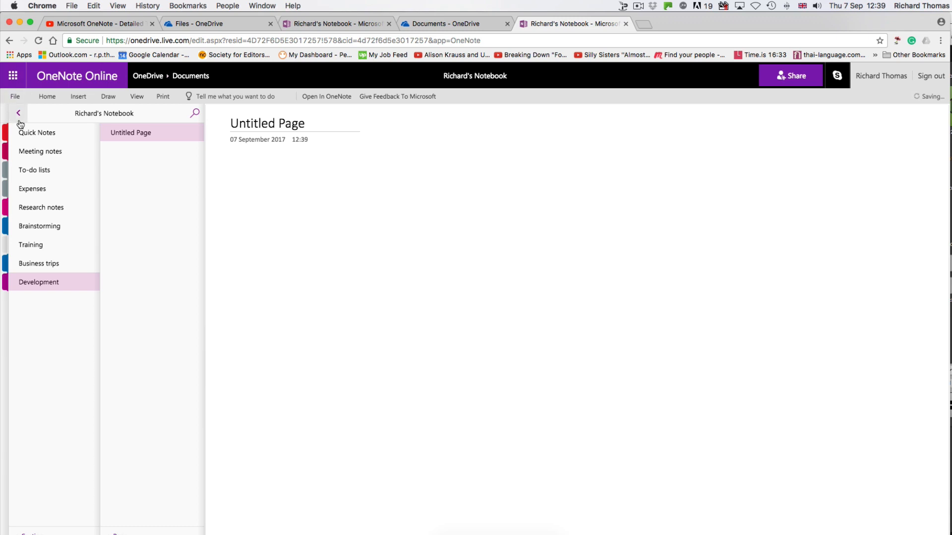
# - Add a new Quick Notes page titled 'Type your page heading here'
pyautogui.click(37, 132)
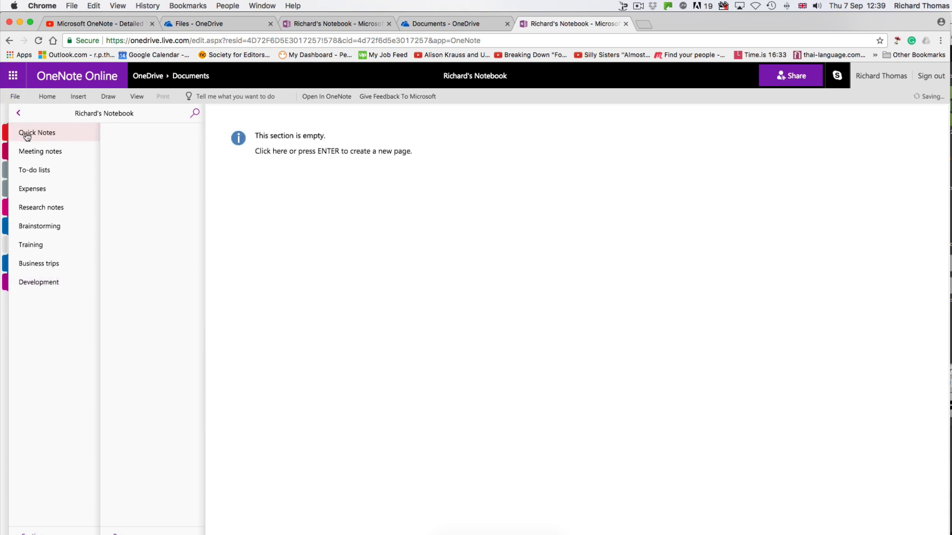
pyautogui.click(332, 150)
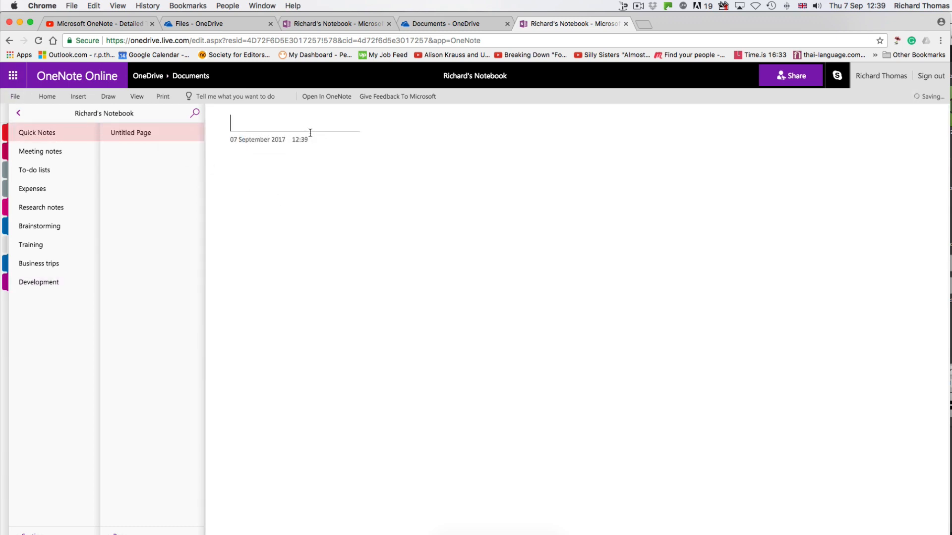
pyautogui.write('Type your page headi')
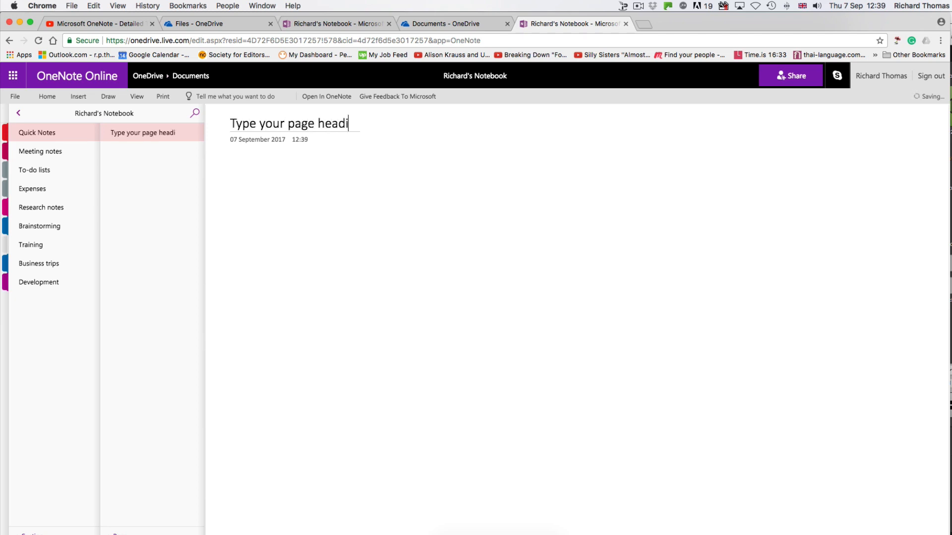
pyautogui.write('ng here')
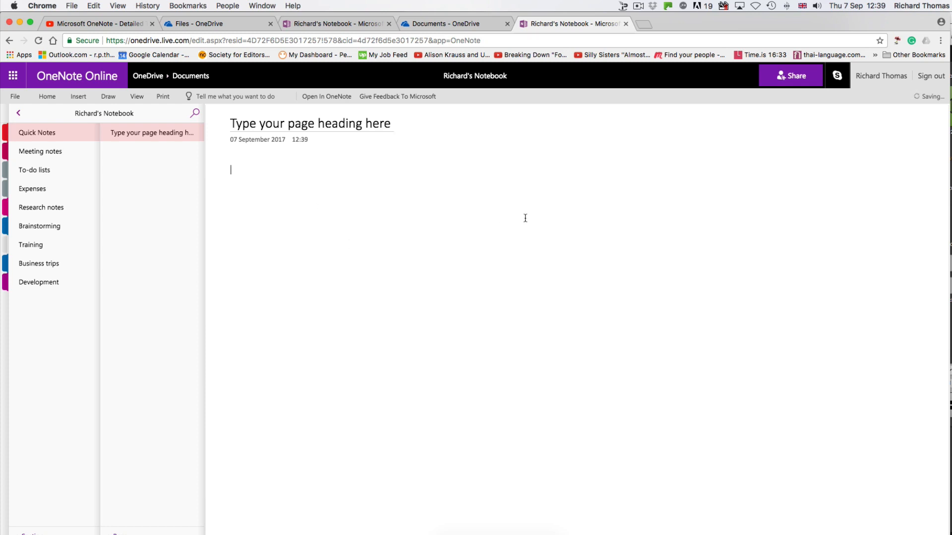
# - Add a text box reading 'This is a text box. You can continue typing and it will resize for you...' and move it under the heading
pyautogui.write('This is a text box.')
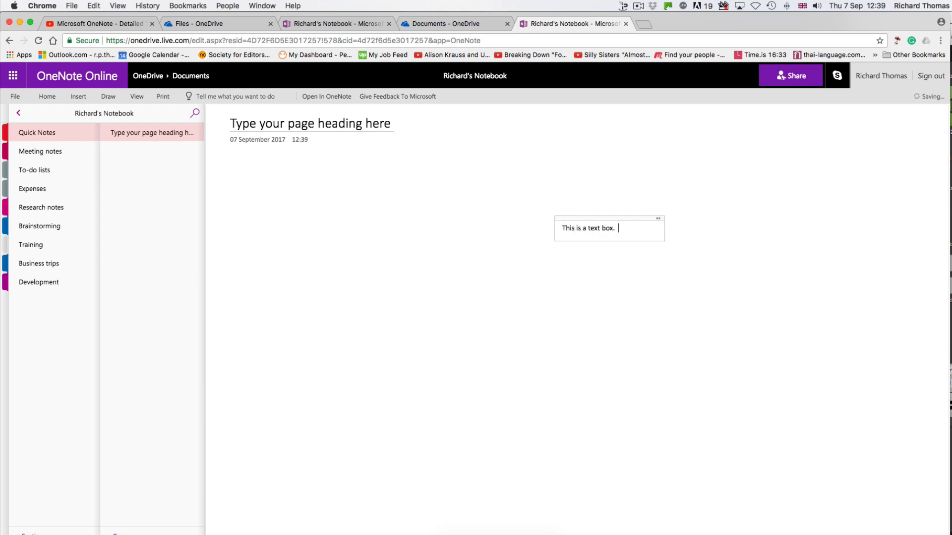
pyautogui.write('You can continue typing and it will res9')
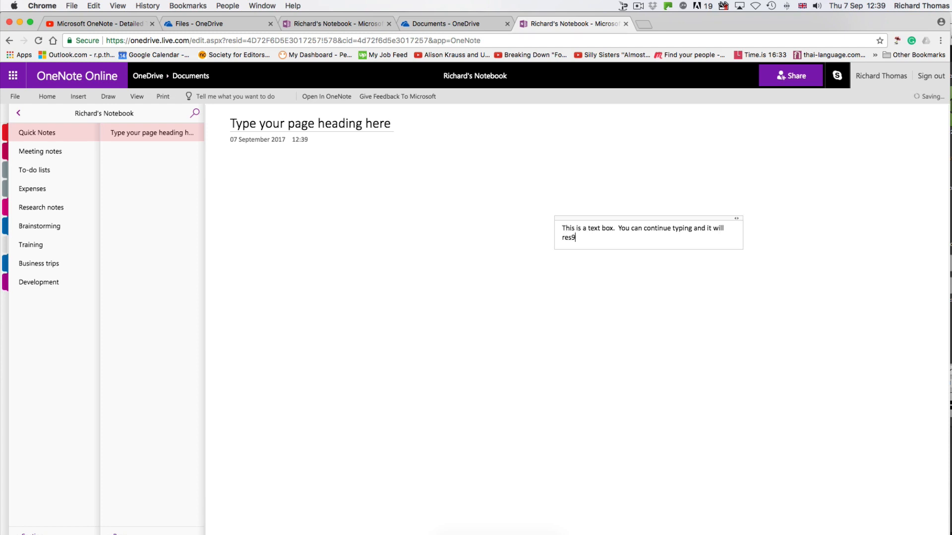
pyautogui.write('ize for you.  You can also move the text.')
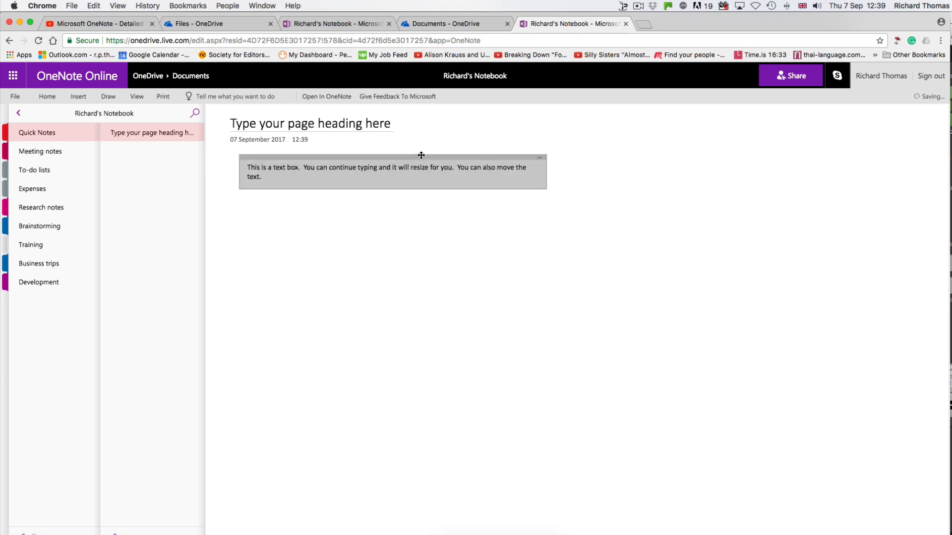
pyautogui.click(78, 97)
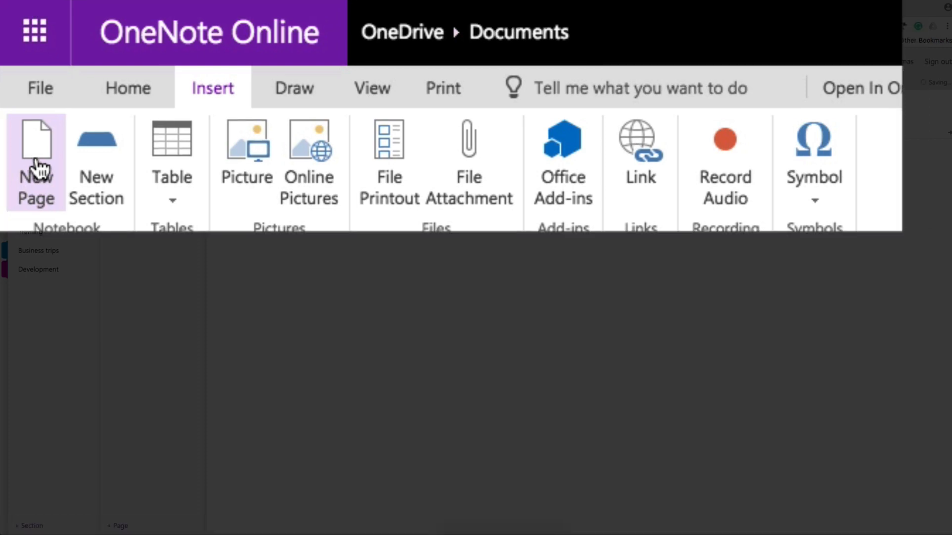
pyautogui.moveTo(96, 162)
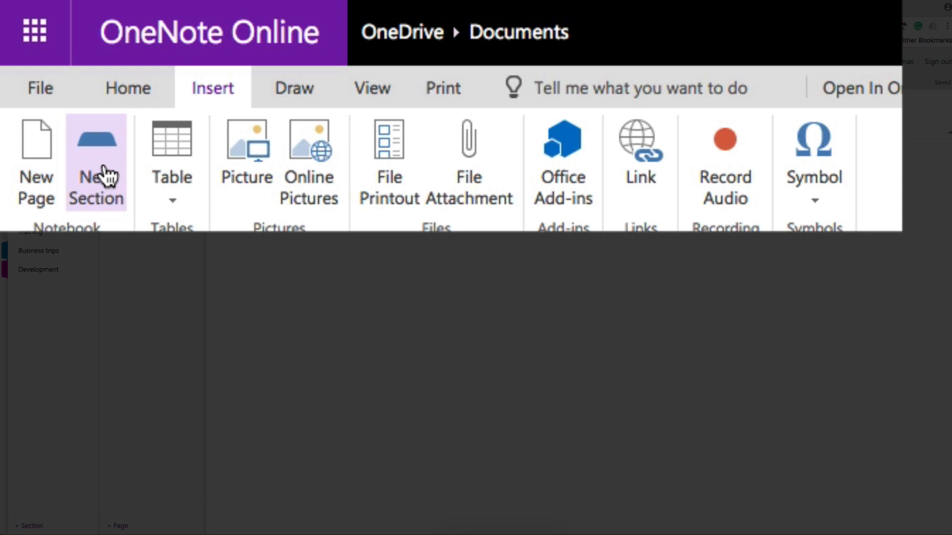
# - Add a second text box holding a three-column table below the first text
pyautogui.click(172, 154)
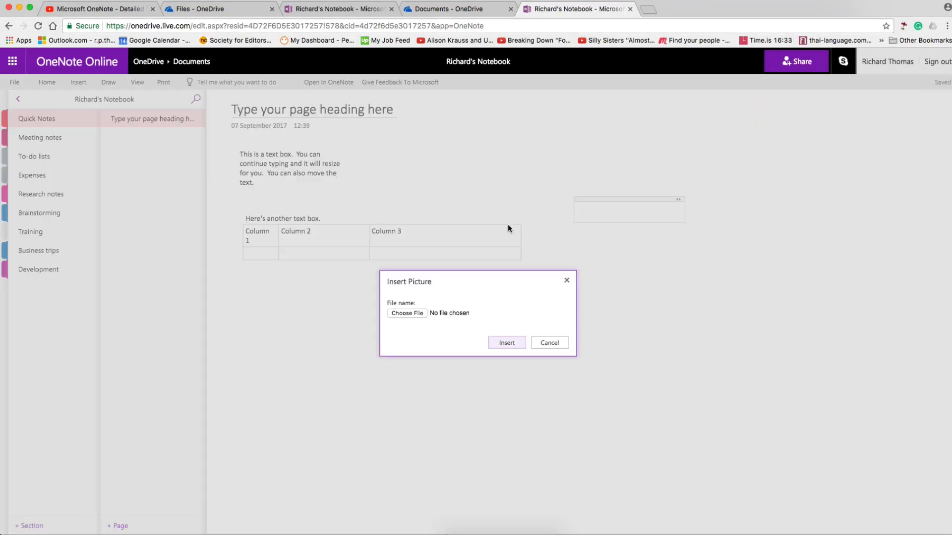
# - Insert the learningstyles001h.png picture below the table
pyautogui.click(407, 312)
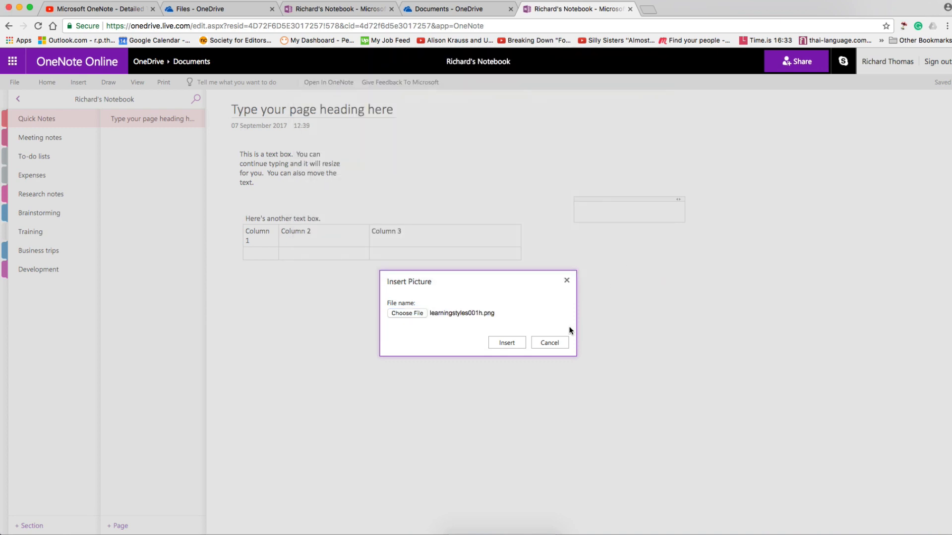
pyautogui.click(506, 342)
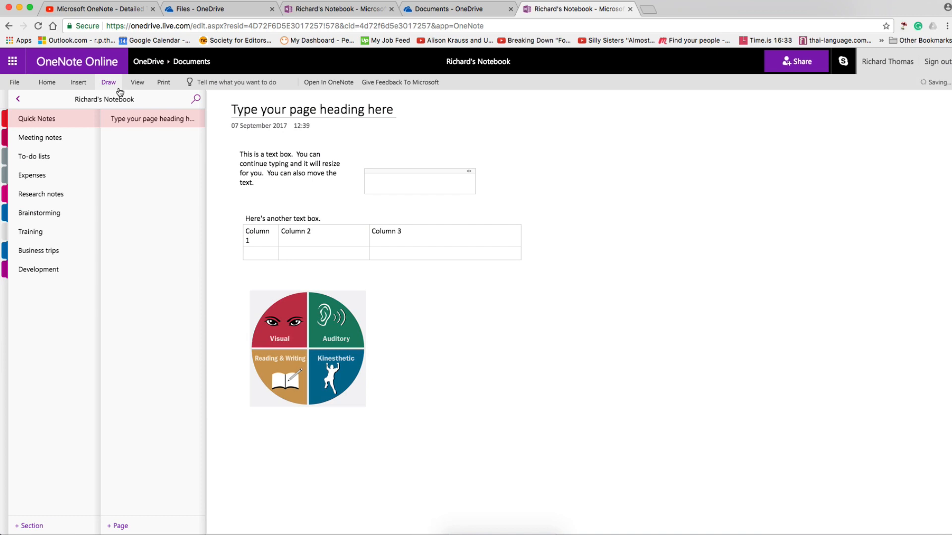
pyautogui.click(78, 82)
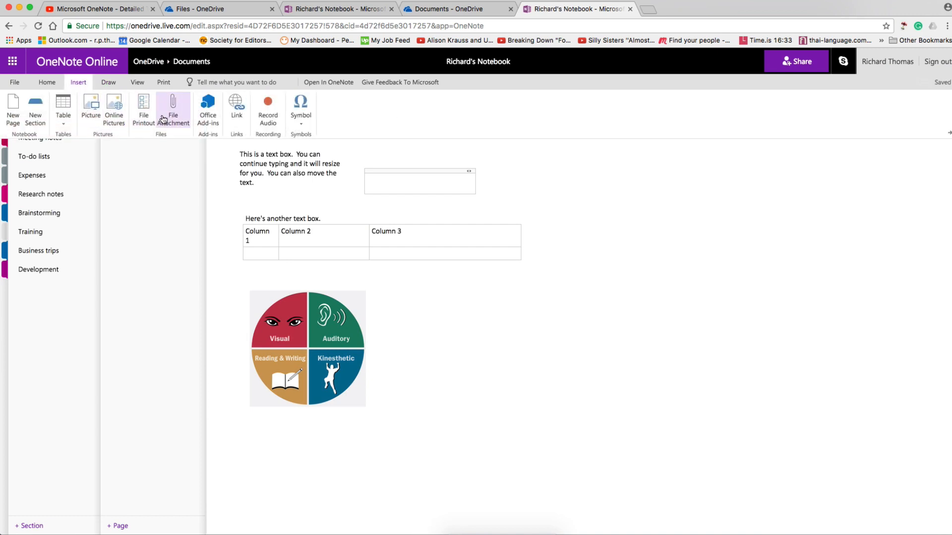
# - Attach Sound clip.mp3 from Documents beside the picture
pyautogui.click(172, 109)
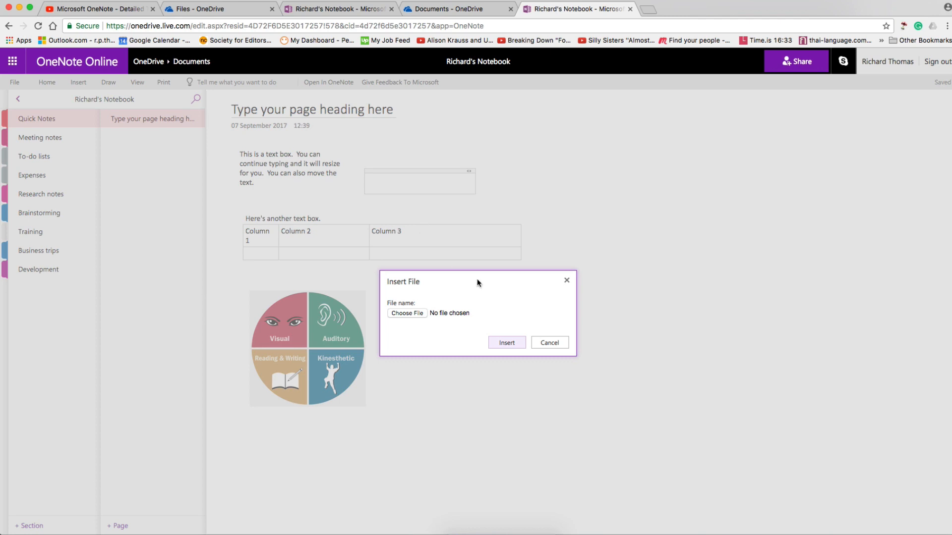
pyautogui.click(506, 342)
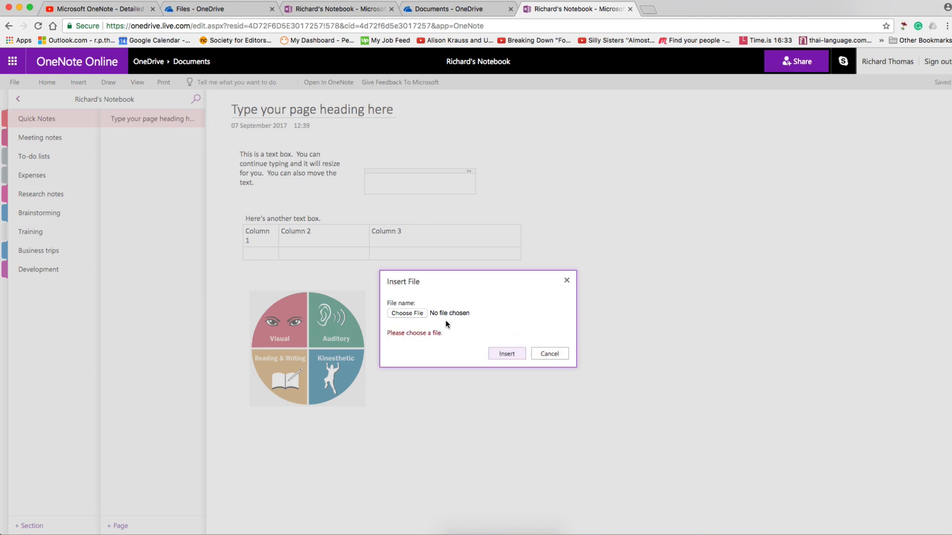
pyautogui.click(407, 314)
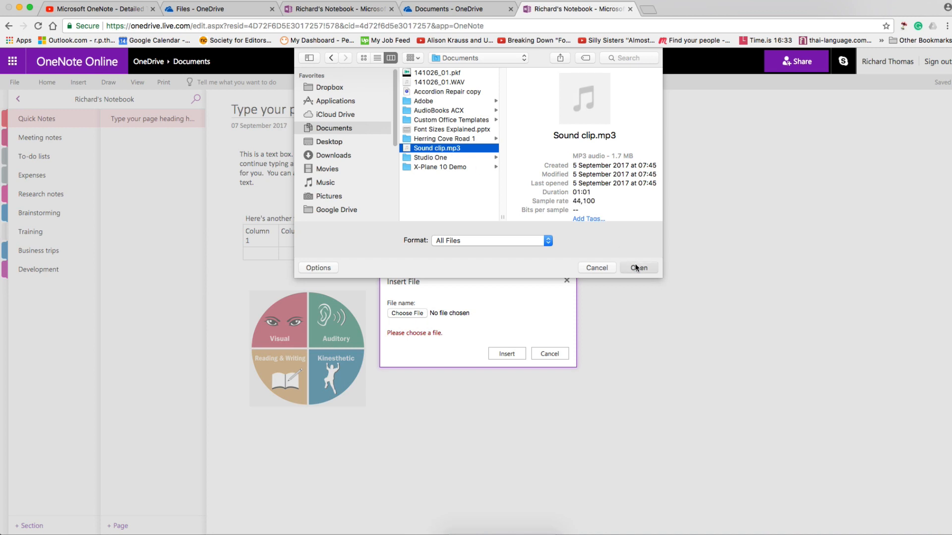
pyautogui.click(638, 267)
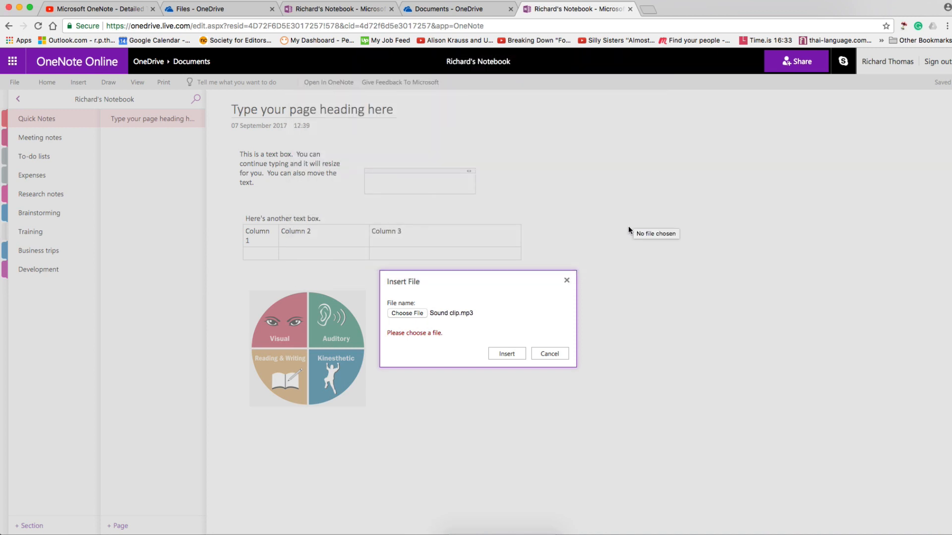
pyautogui.click(507, 353)
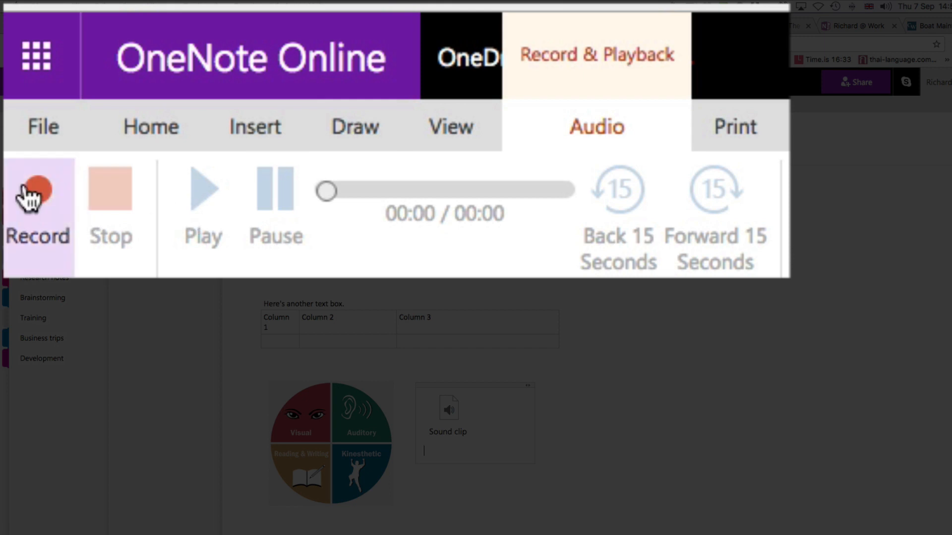
# - Record a spoken audio clip onto the page beneath the sound clip
pyautogui.click(38, 207)
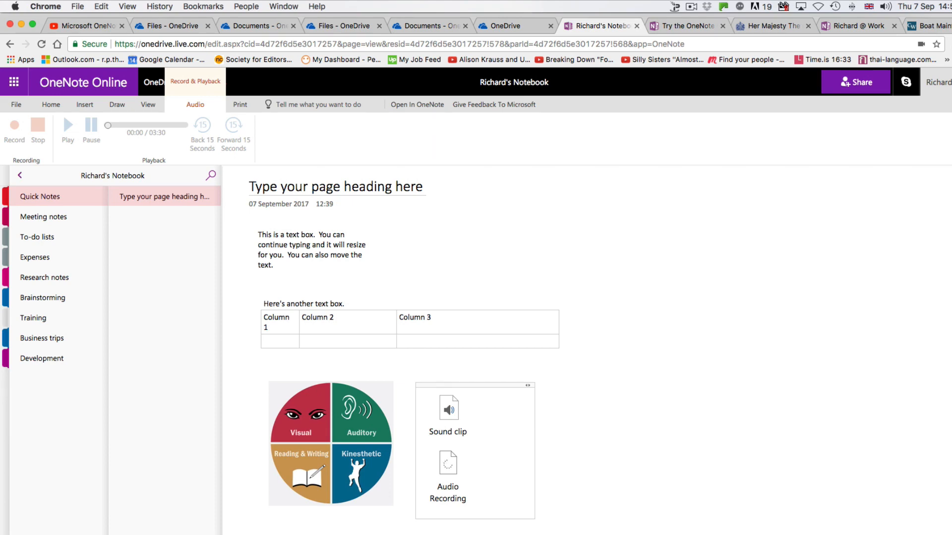
# - Browse the sample pages in the Meeting notes, To-do lists and Expenses sections
pyautogui.click(43, 217)
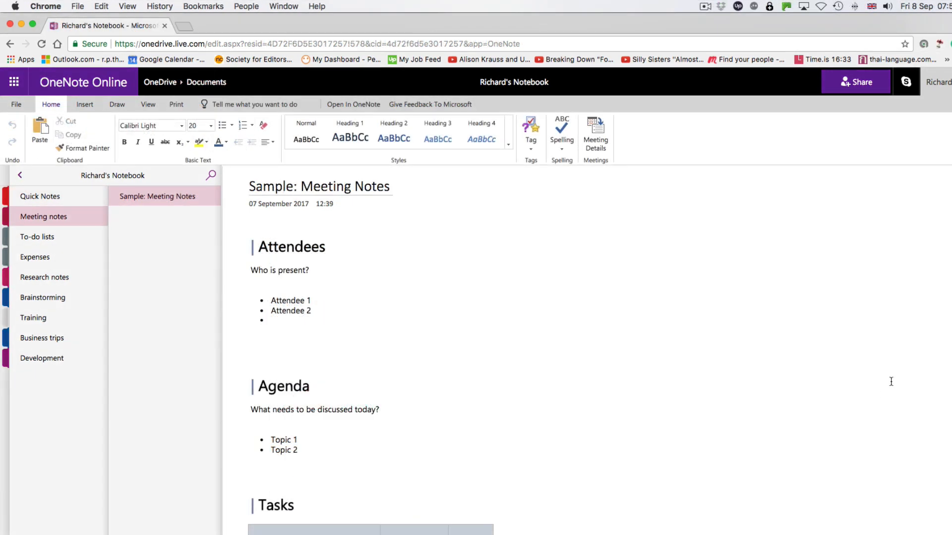
pyautogui.scroll(-3)
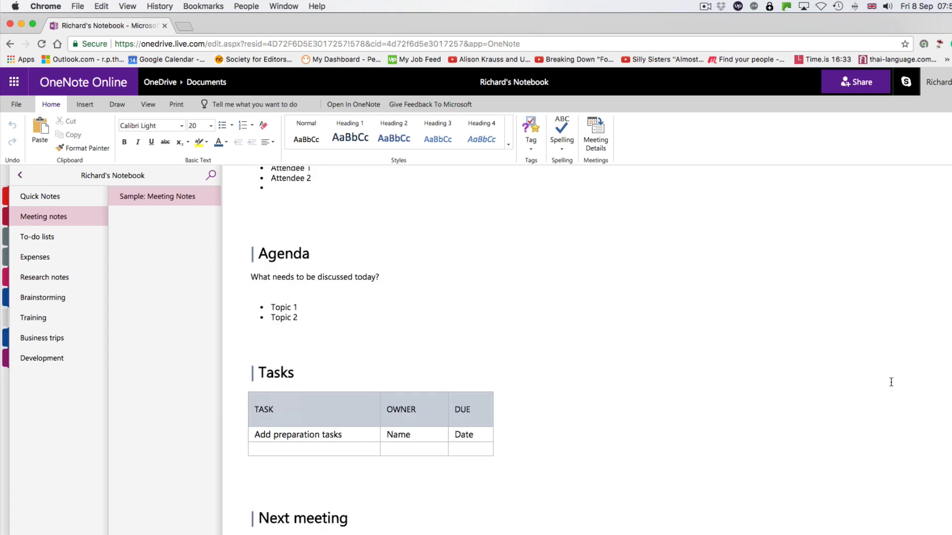
pyautogui.scroll(-3)
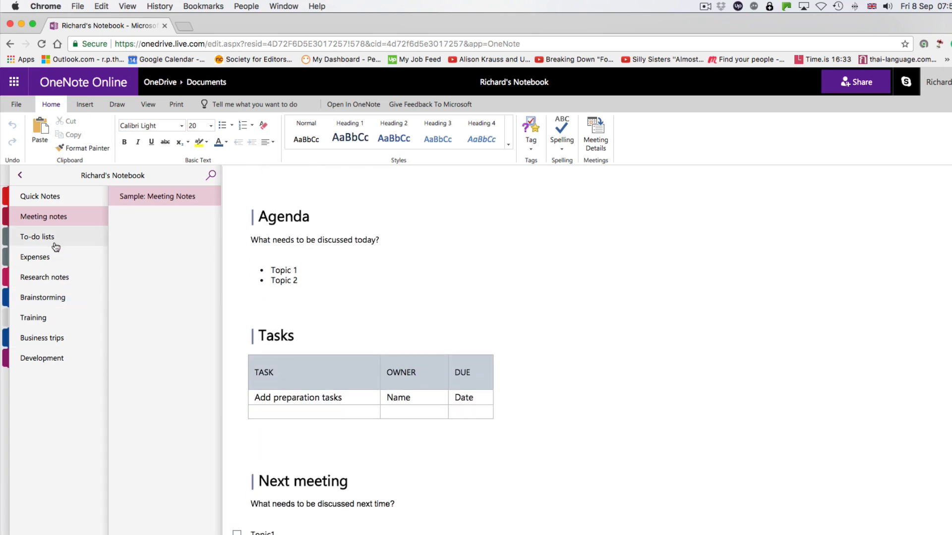
pyautogui.click(36, 237)
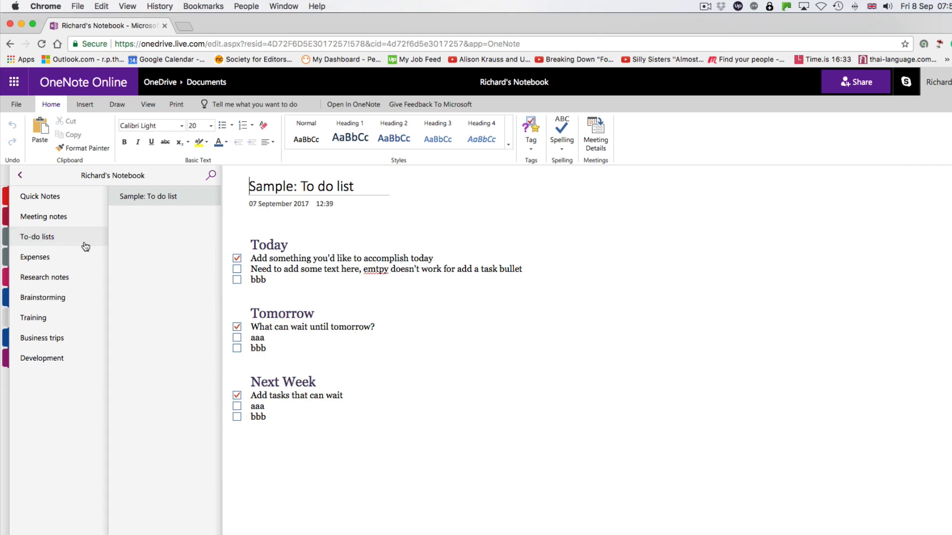
pyautogui.click(34, 257)
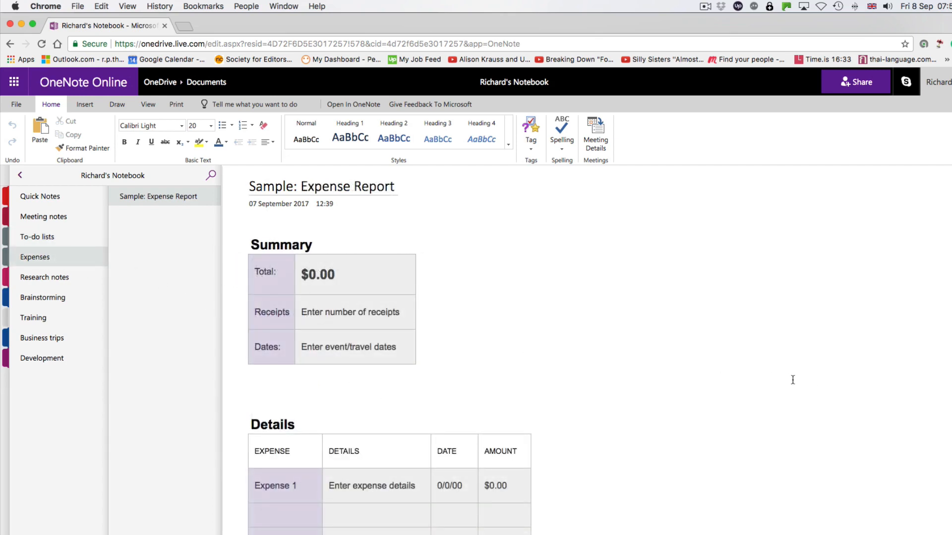
pyautogui.scroll(-3)
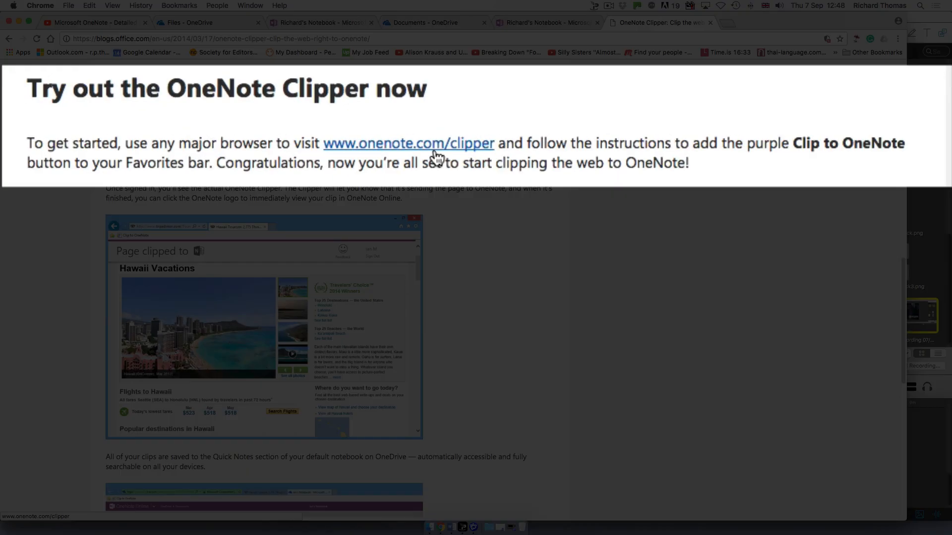
# - Add the OneNote Web Clipper extension to Chrome from the onenote.com/clipper page
pyautogui.click(409, 143)
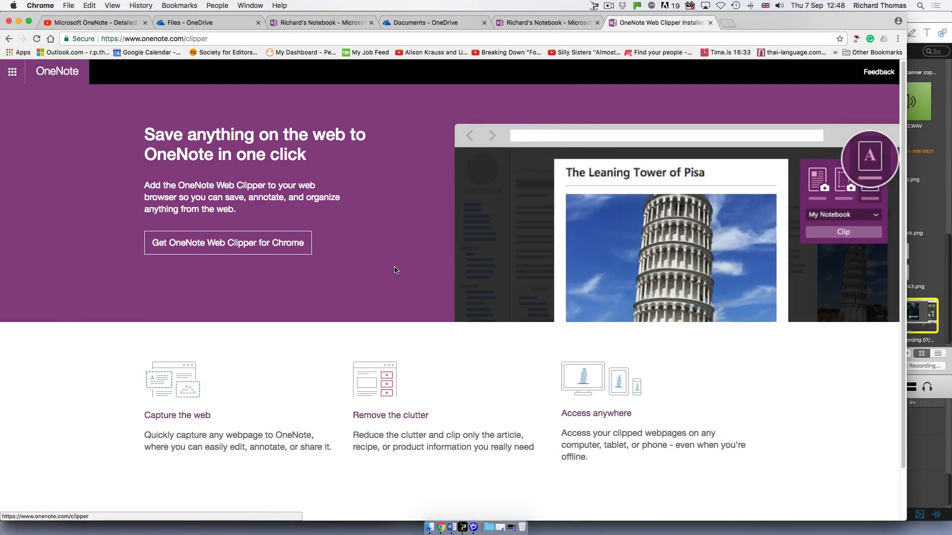
pyautogui.click(228, 242)
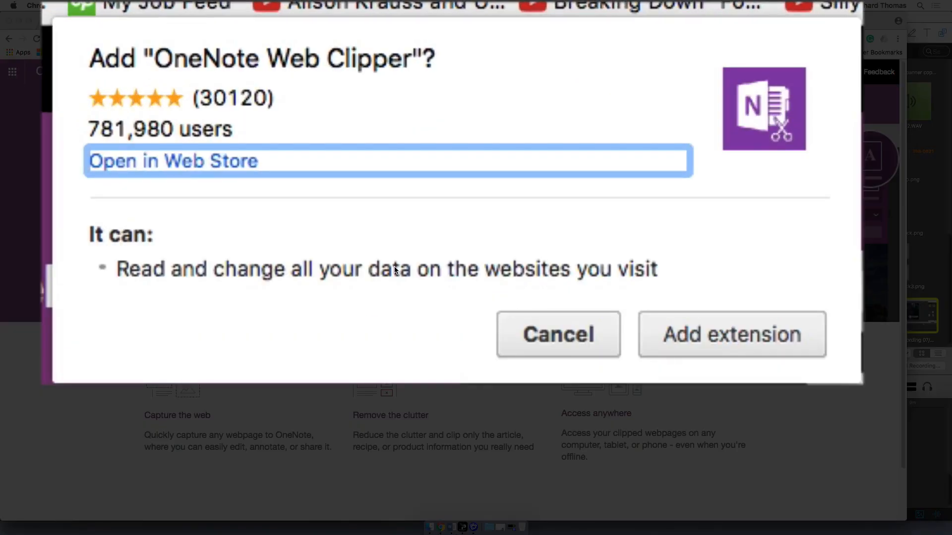
pyautogui.moveTo(698, 360)
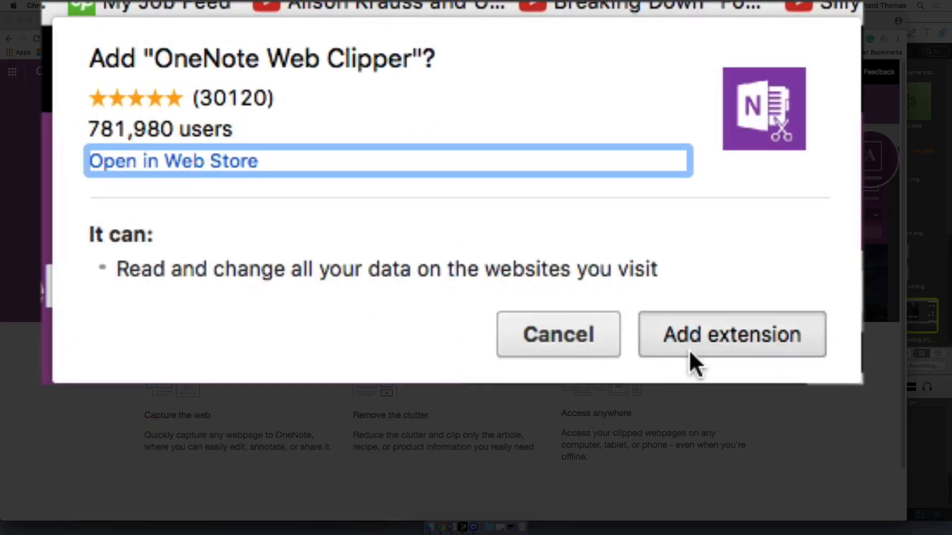
pyautogui.click(731, 334)
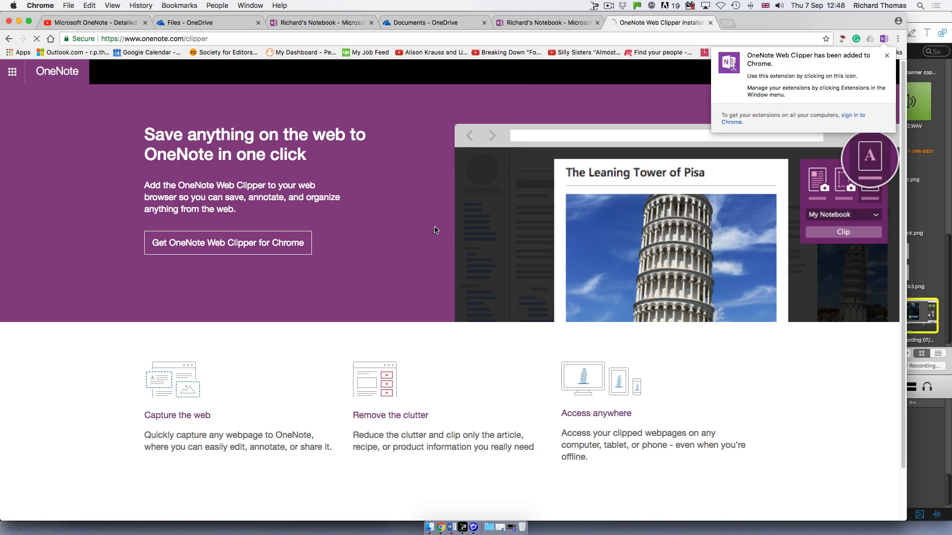
pyautogui.click(227, 242)
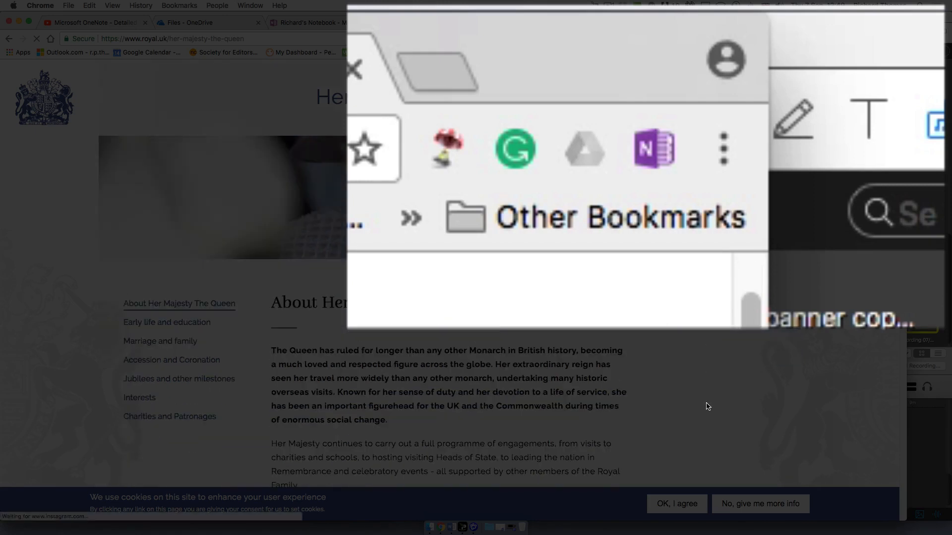
# - Start the Web Clipper on the royal.uk Queen page and sign in with a Microsoft account
pyautogui.scroll(-3)
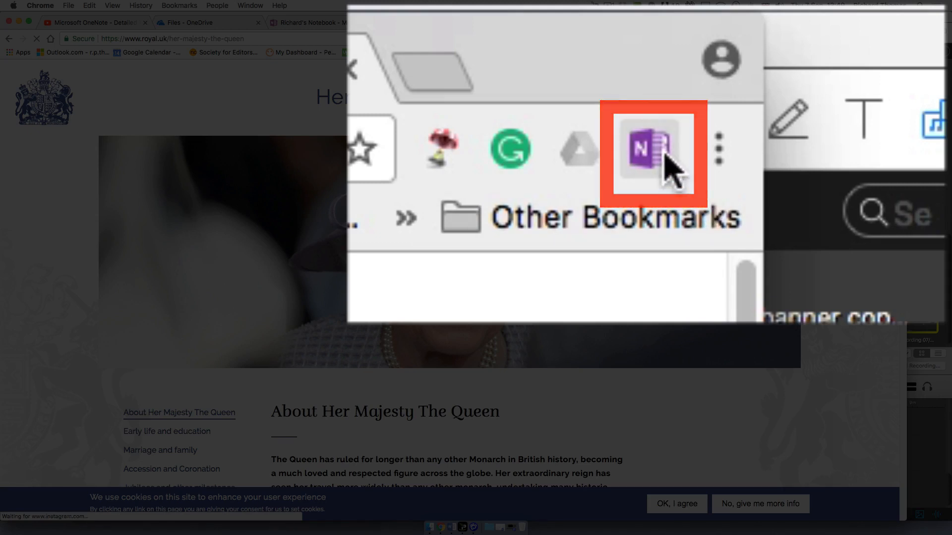
pyautogui.click(650, 147)
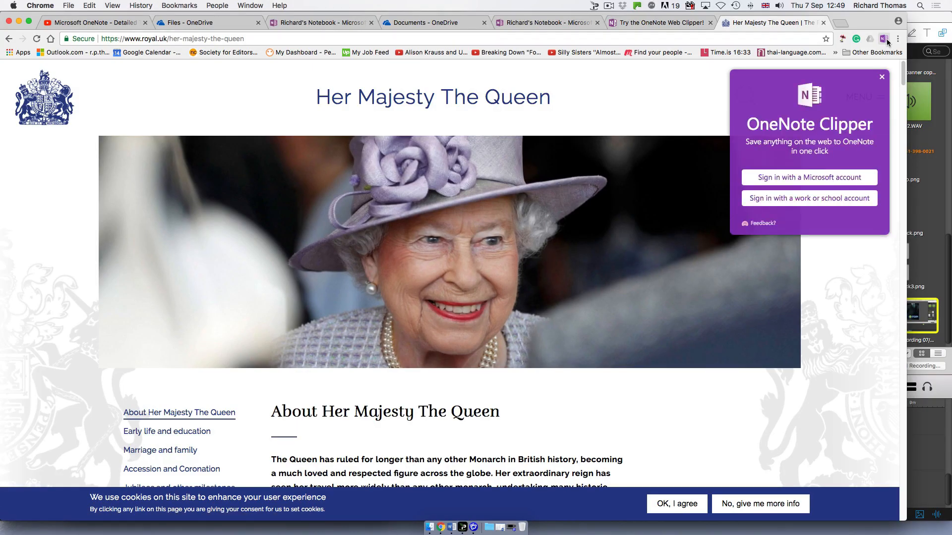
pyautogui.moveTo(809, 178)
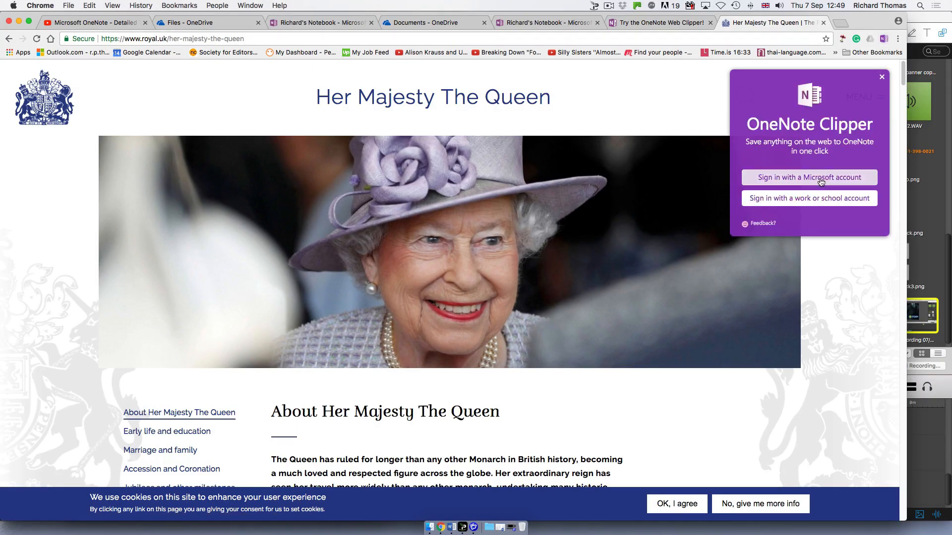
pyautogui.click(809, 178)
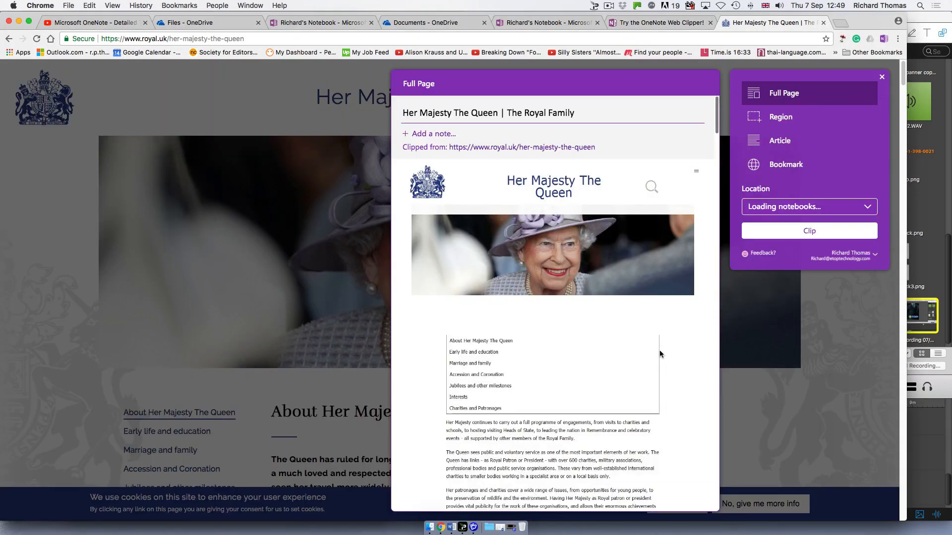
# - Clip the full Queen page into the work notebook's Quick Notes and view it in OneNote
pyautogui.scroll(-3)
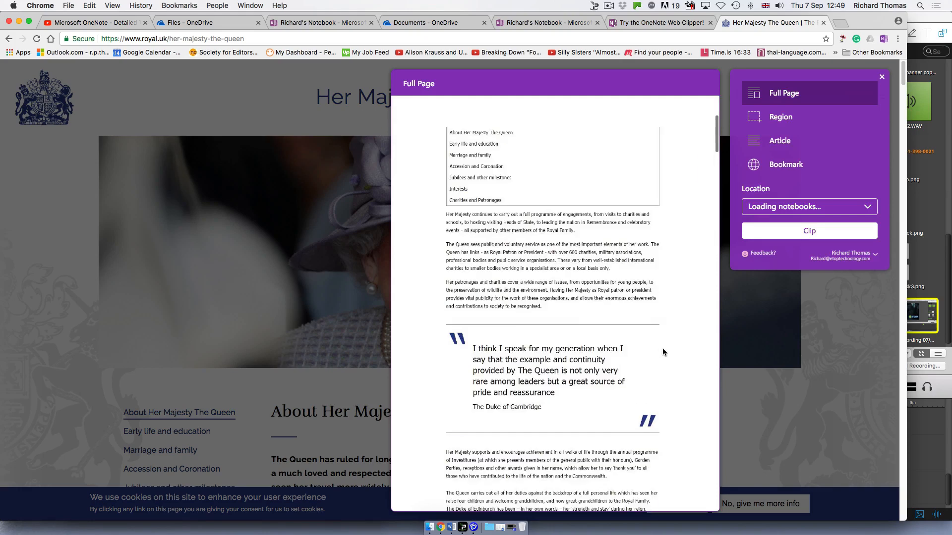
pyautogui.scroll(-3)
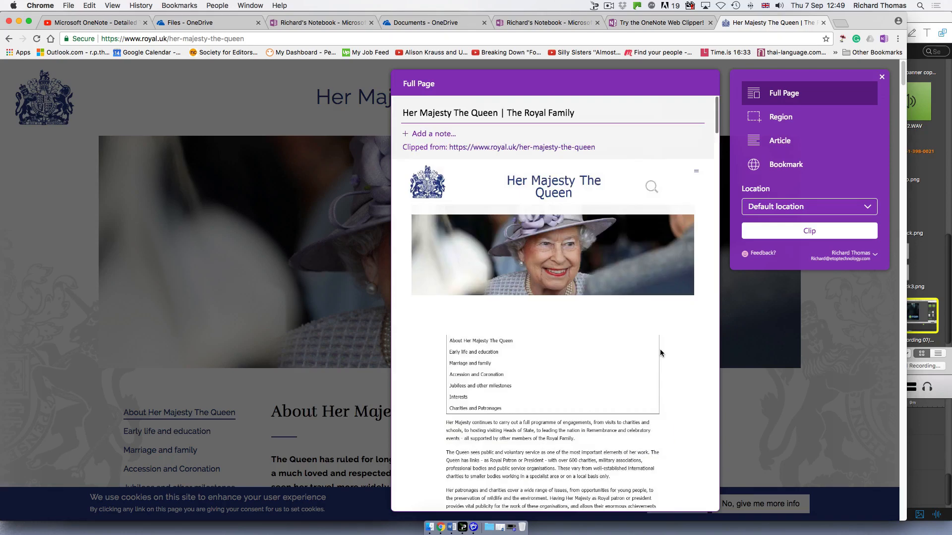
pyautogui.moveTo(685, 326)
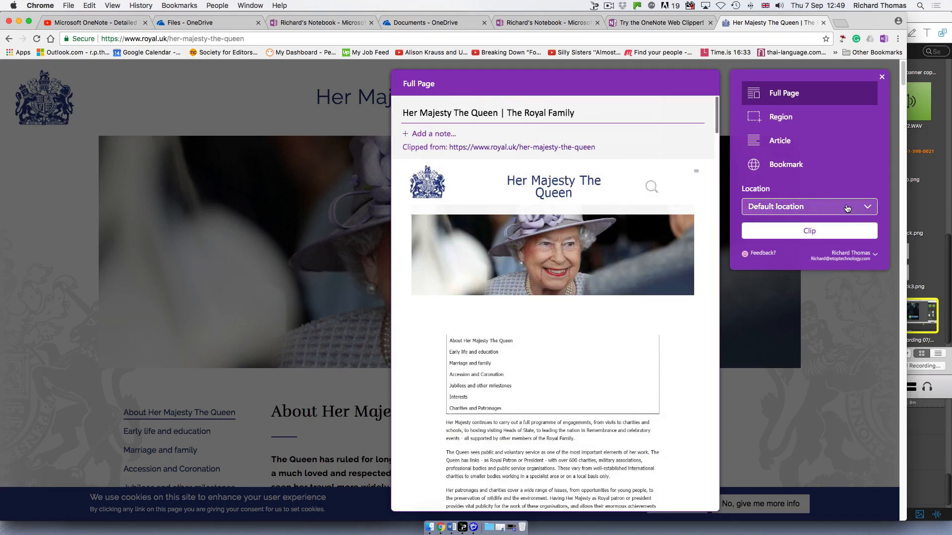
pyautogui.click(809, 207)
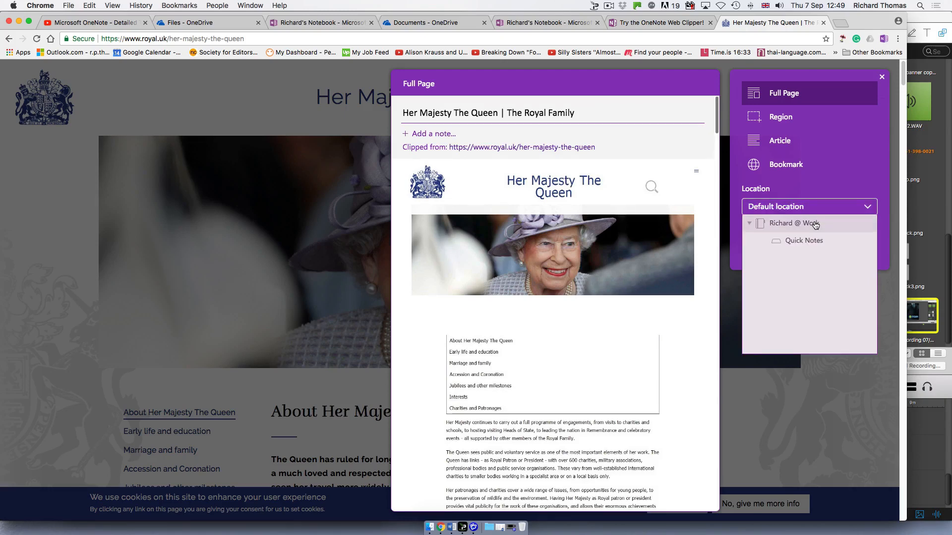
pyautogui.click(804, 240)
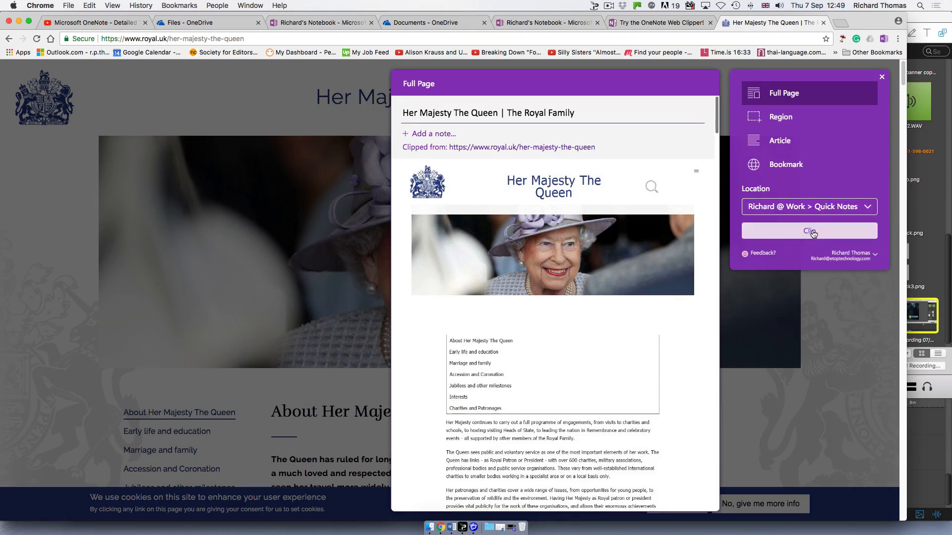
pyautogui.click(809, 231)
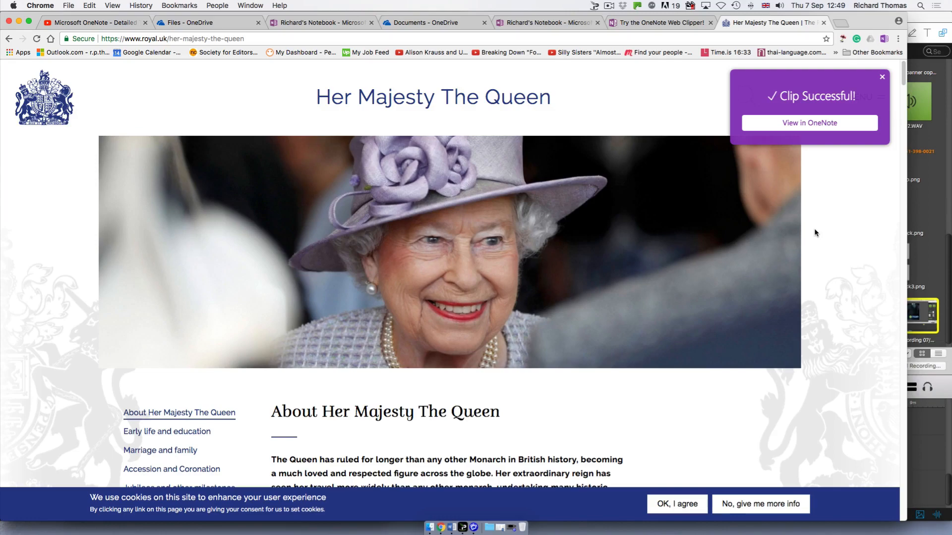
pyautogui.click(808, 123)
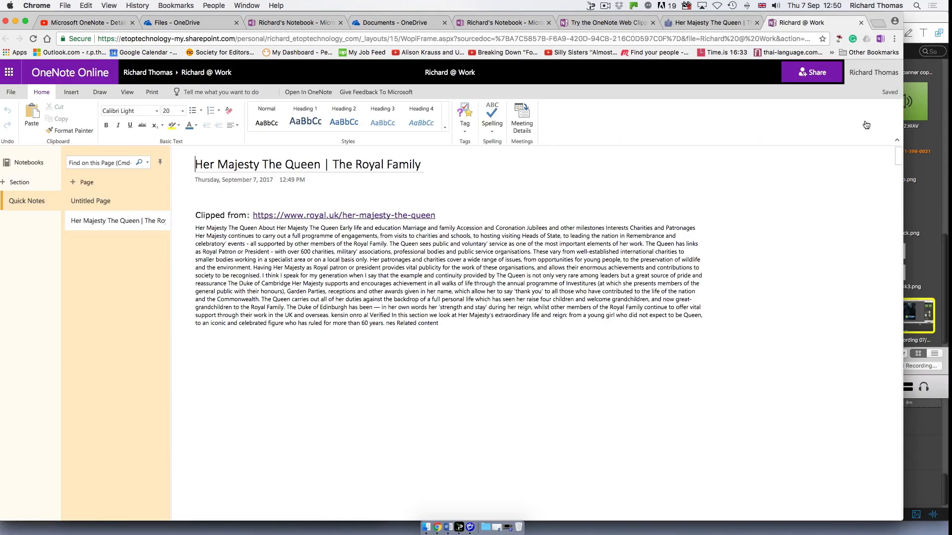